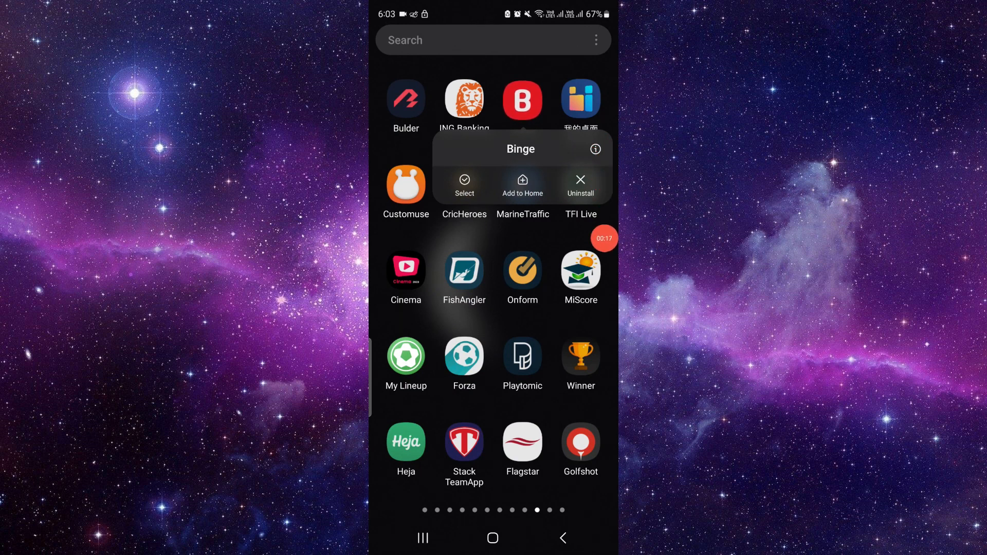
Show Binge's App info and scroll down to the 'App details in store' entry.
{"action": "left_click", "coordinate": [594, 149]}
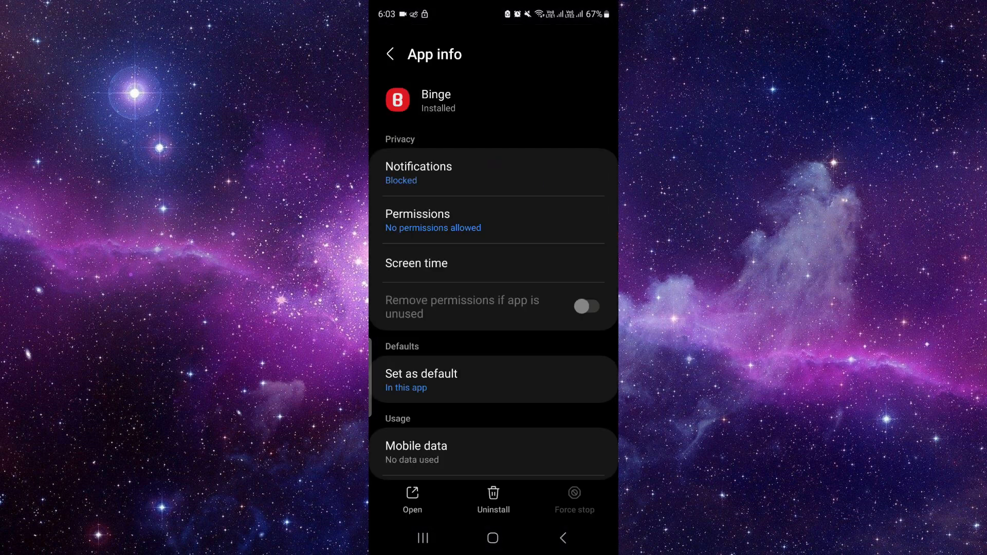
{"action": "scroll", "scroll_direction": "down", "scroll_amount": 3}
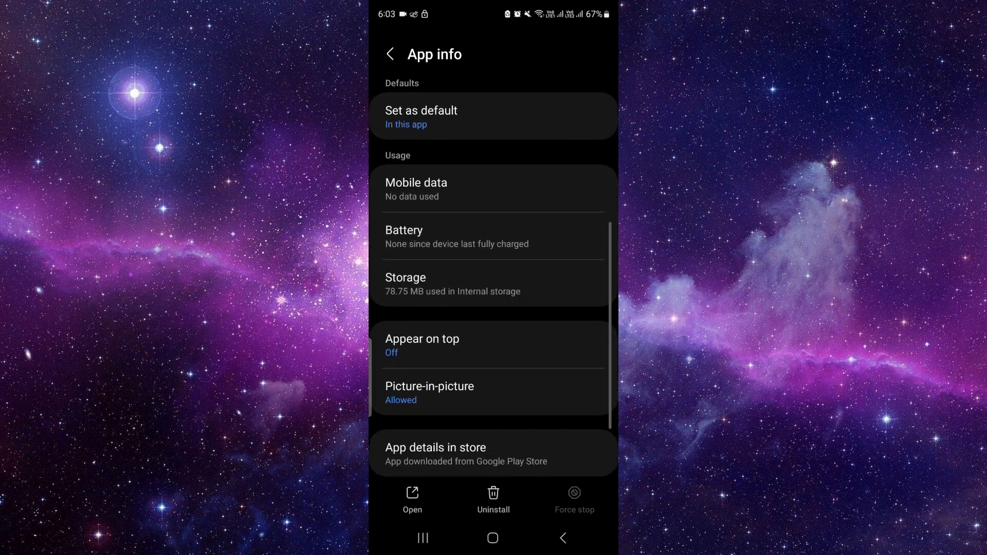
{"action": "scroll", "scroll_direction": "down", "scroll_amount": 3}
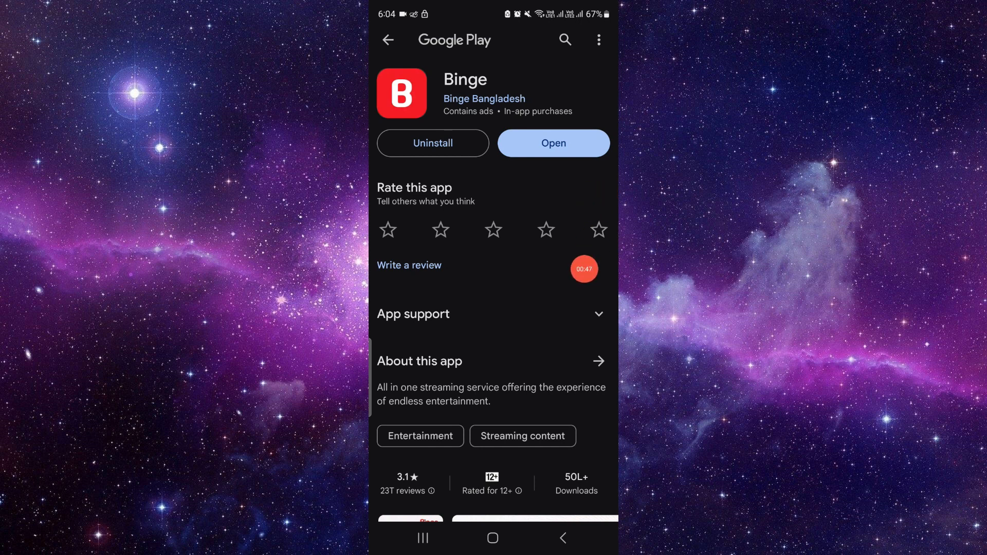
Scroll Binge's Play Store listing down to Ratings and reviews (3.1 from ~24,000 ratings).
{"action": "scroll", "scroll_direction": "down", "scroll_amount": 3}
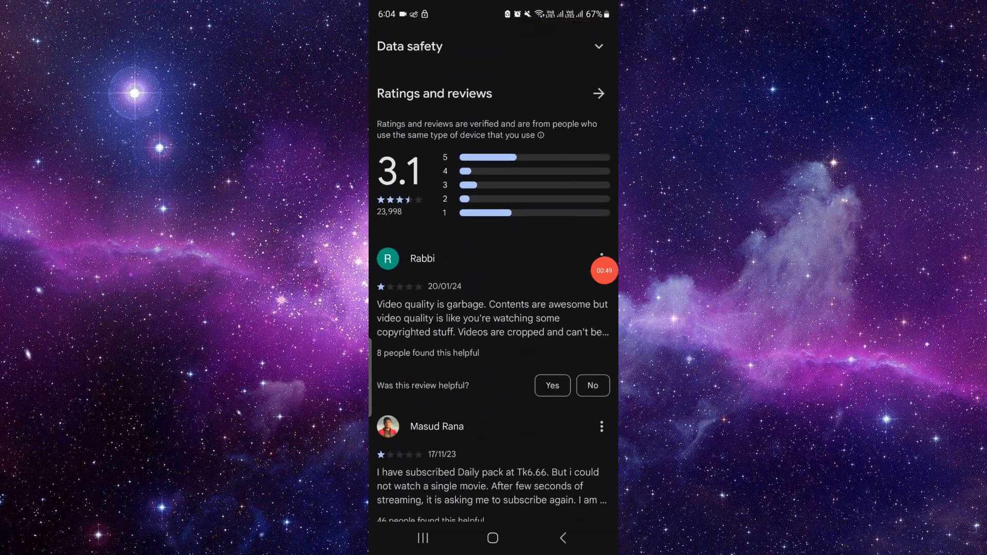
{"action": "scroll", "scroll_direction": "down", "scroll_amount": 3}
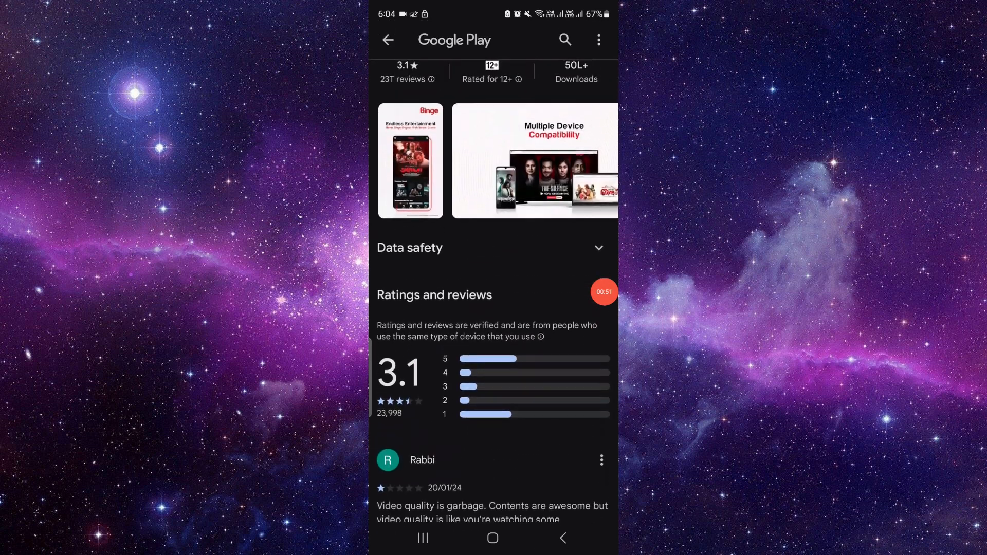